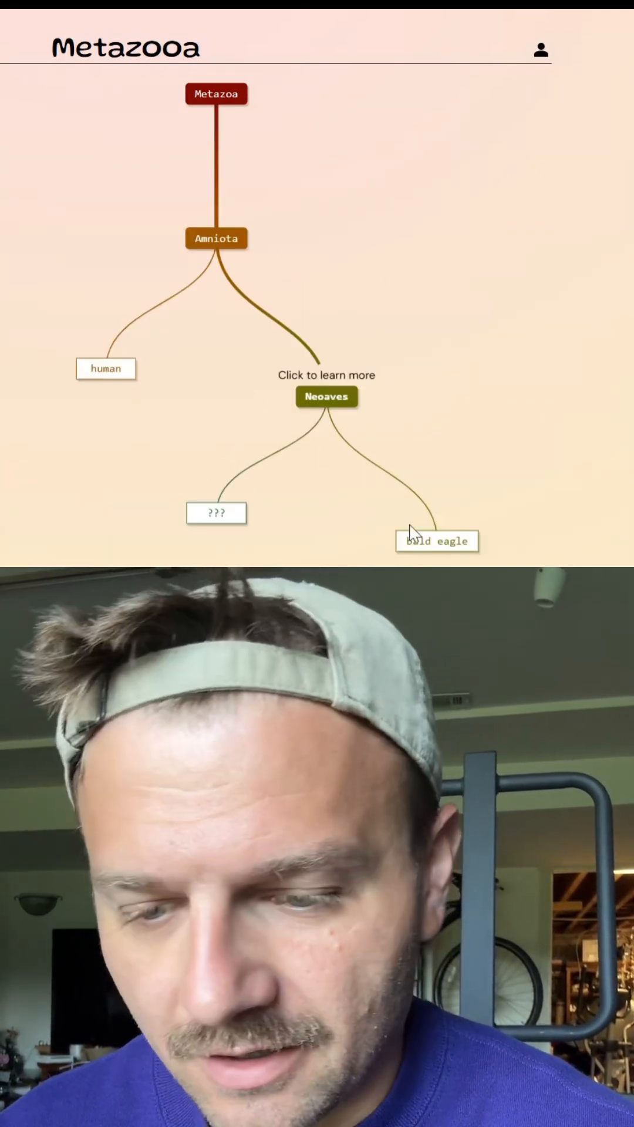
Step: Submit ostrich as the guess, placing it under Aves beside bald eagle
click(327, 396)
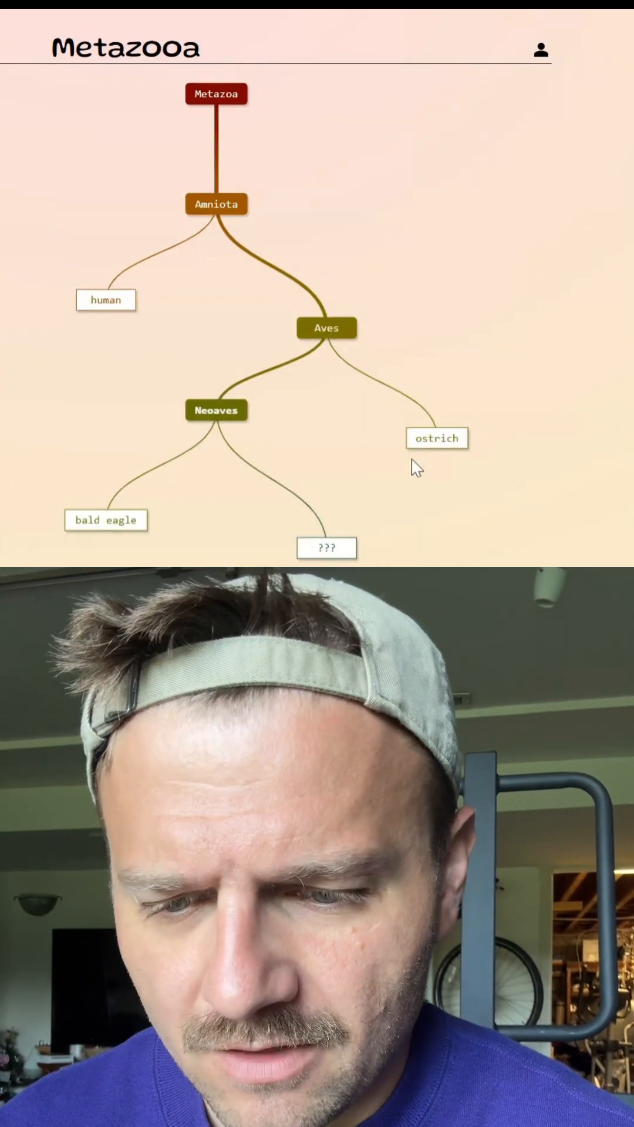
mouse_move(121, 501)
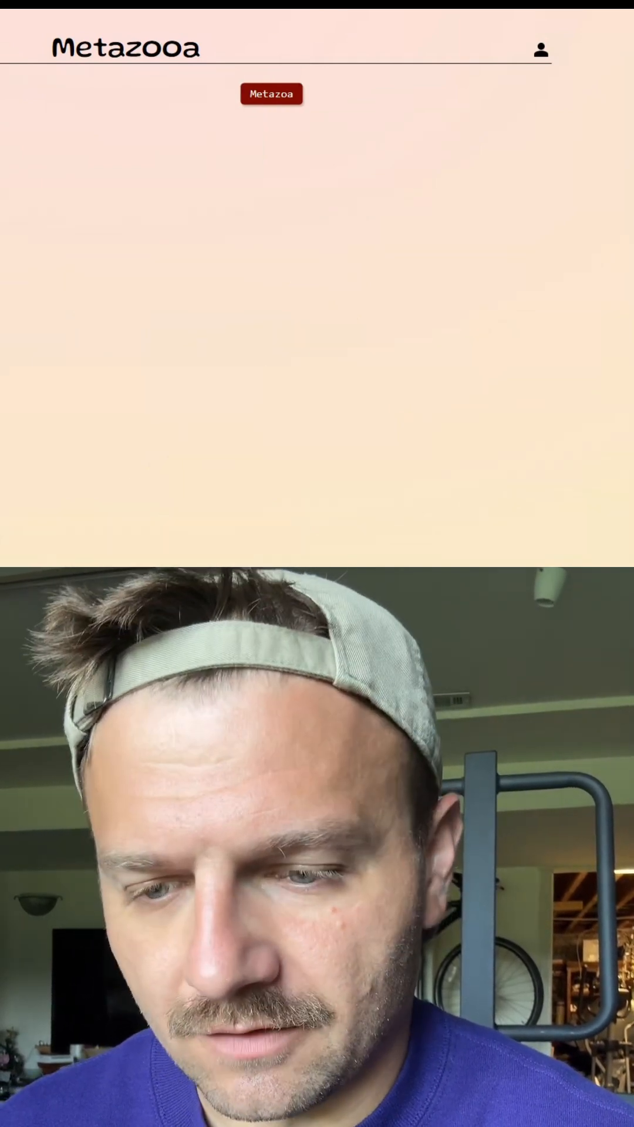
click(272, 93)
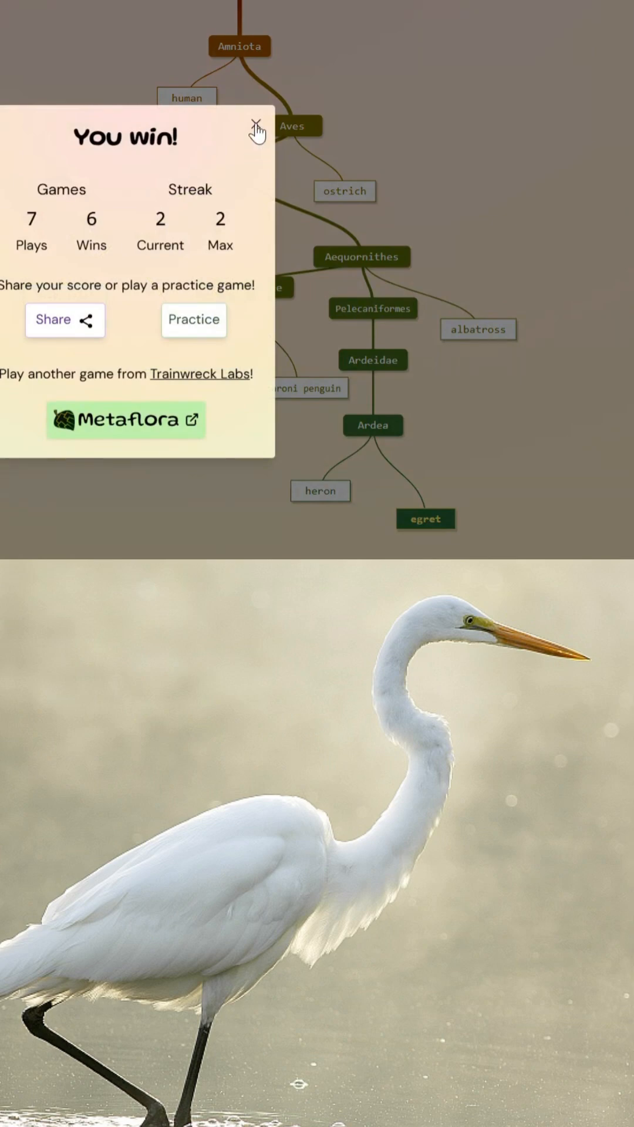
Step: Close the You win! stats dialog to reveal the completed tree ending at egret
click(255, 123)
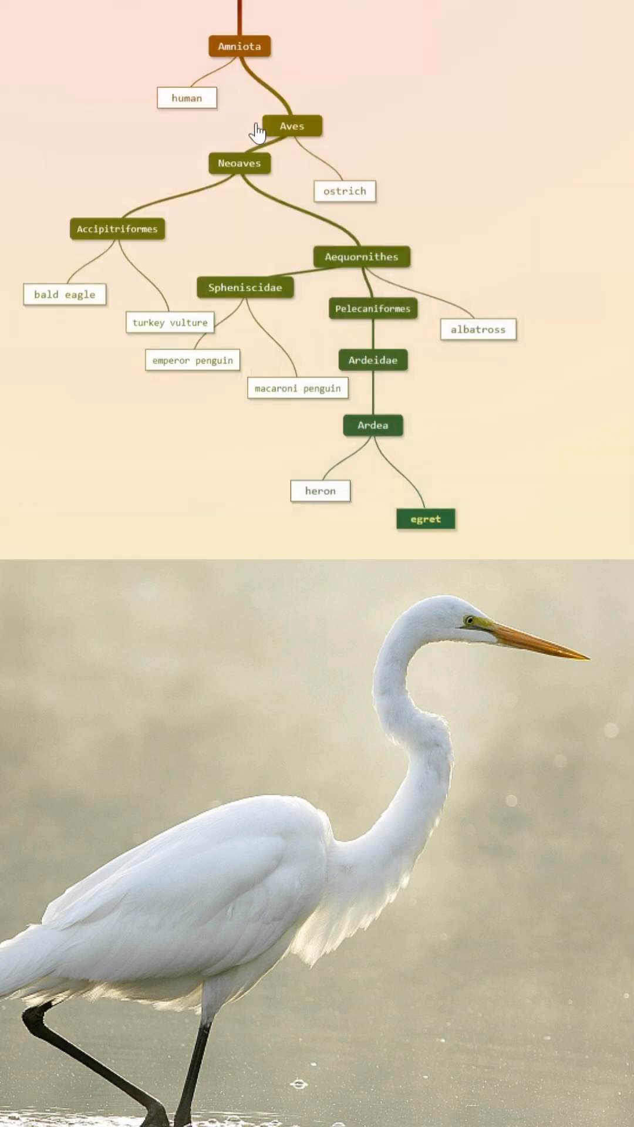